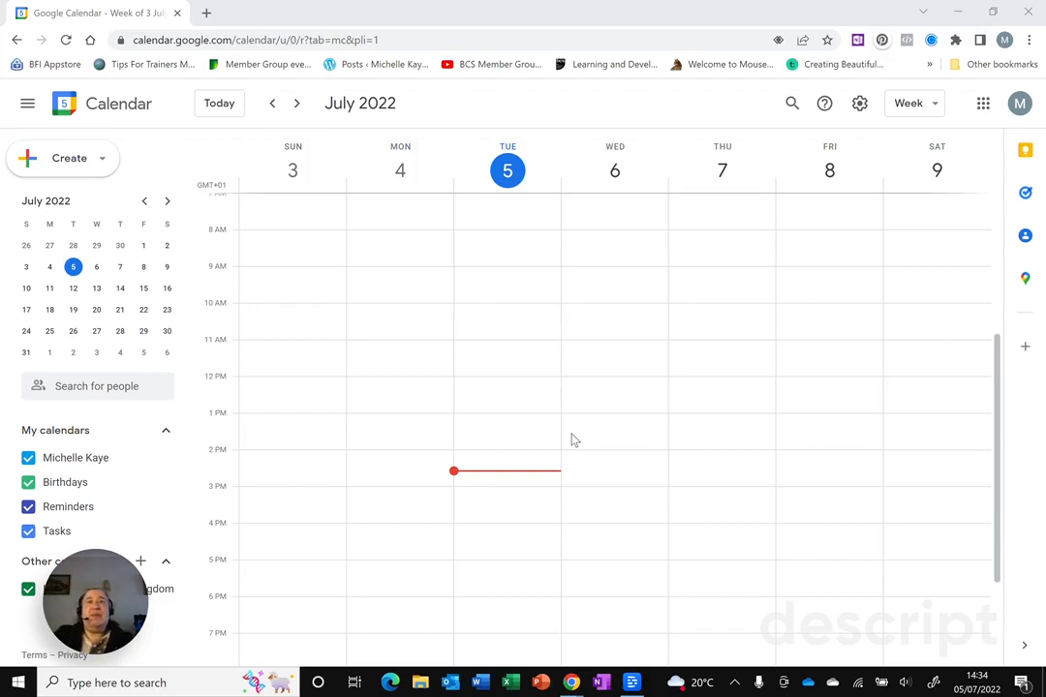
mouse_move(676, 189)
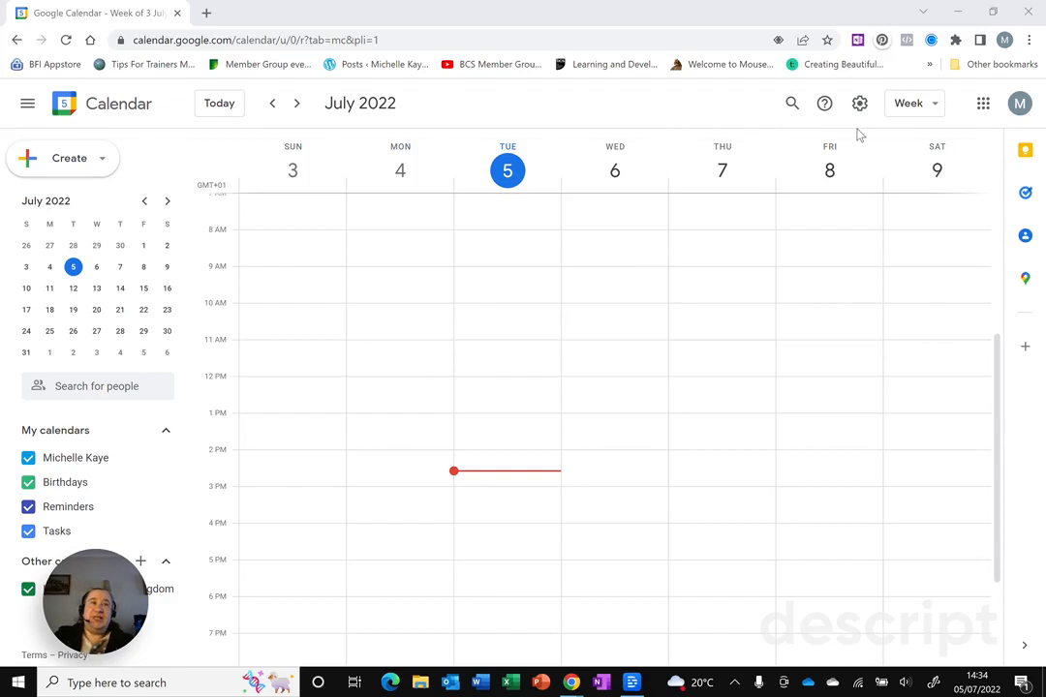
mouse_move(860, 103)
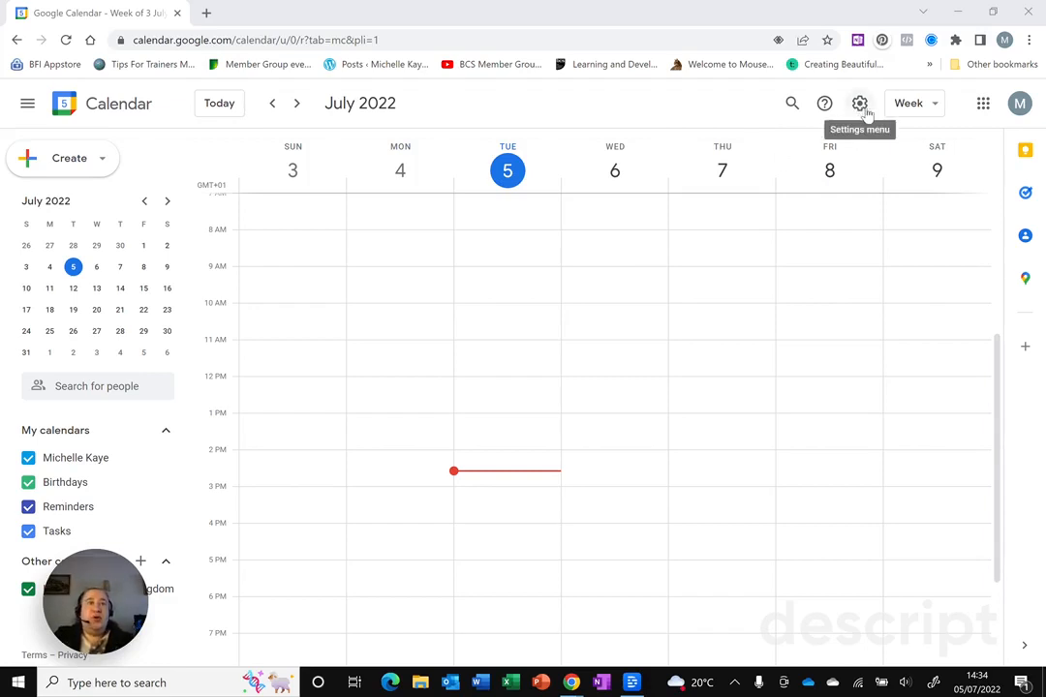
- Open the Settings page from the gear menu and expand the Add calendar section
left_click(860, 102)
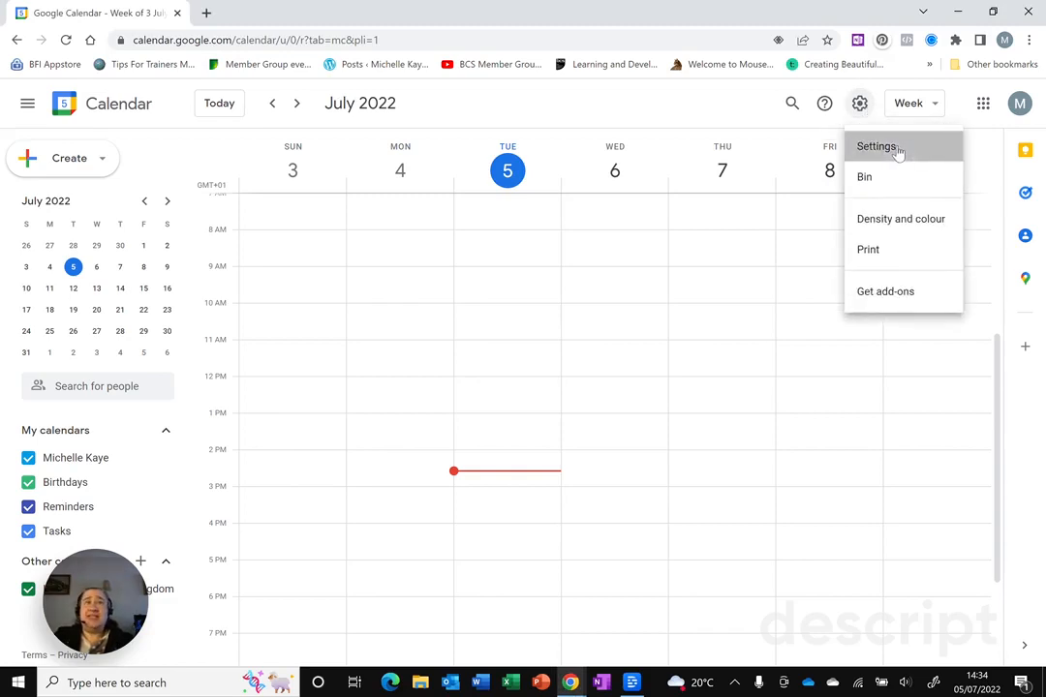
left_click(876, 146)
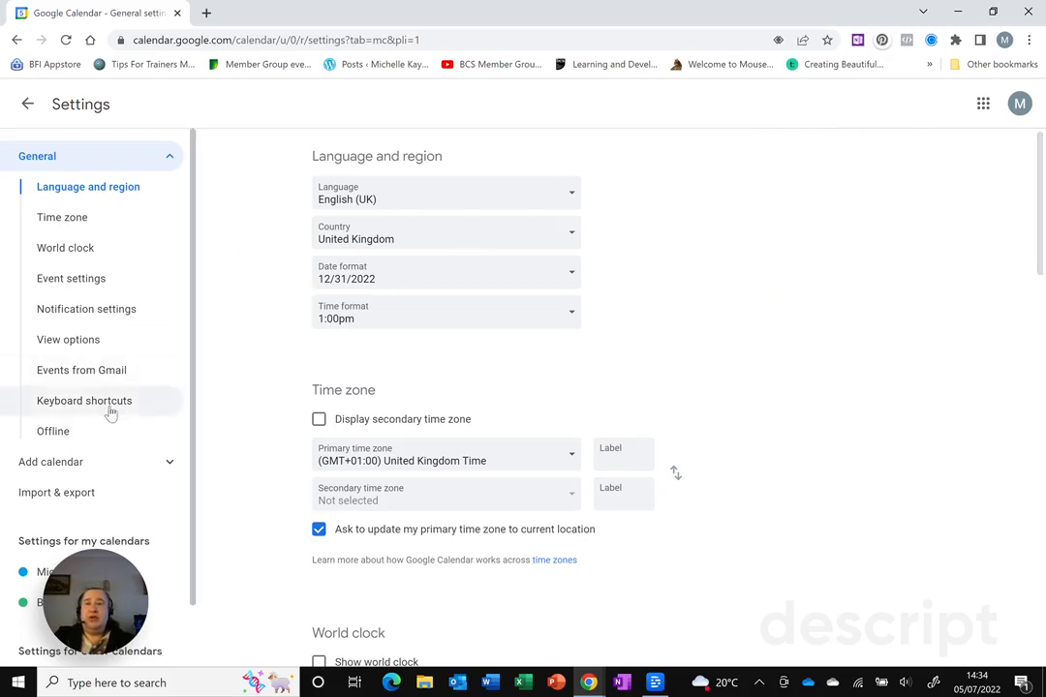
scroll("down", 3)
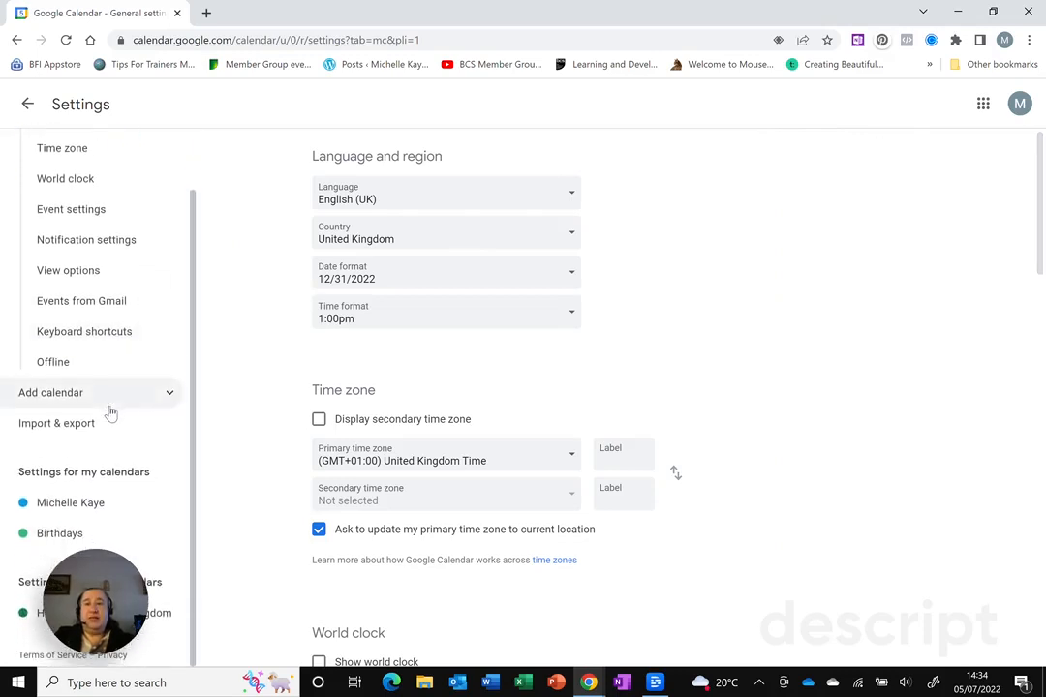
left_click(50, 393)
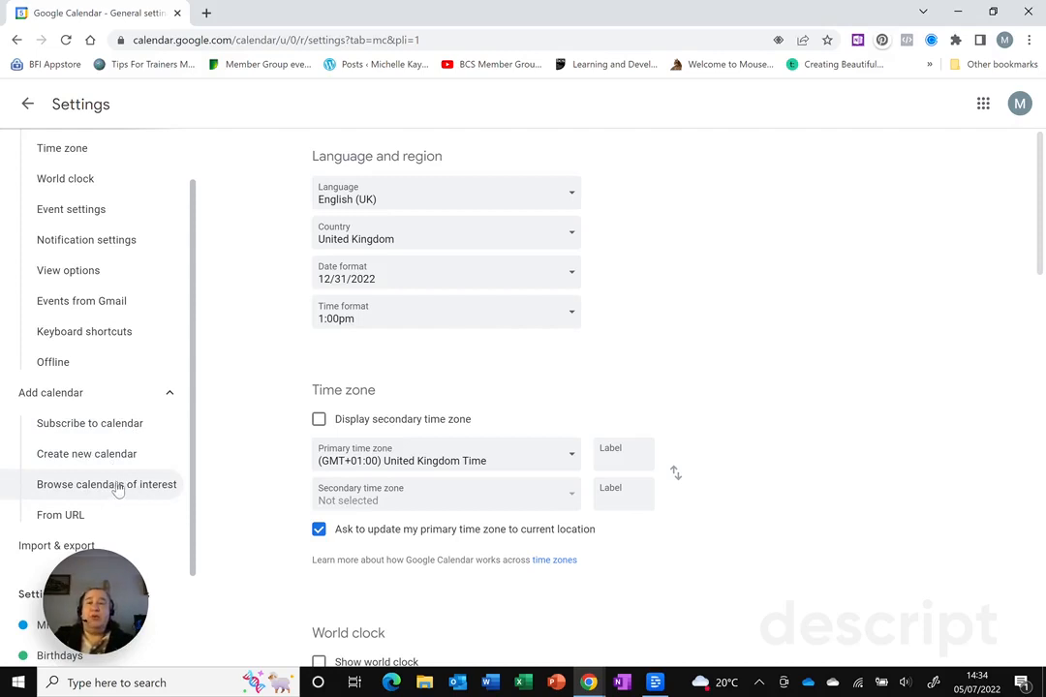
mouse_move(83, 491)
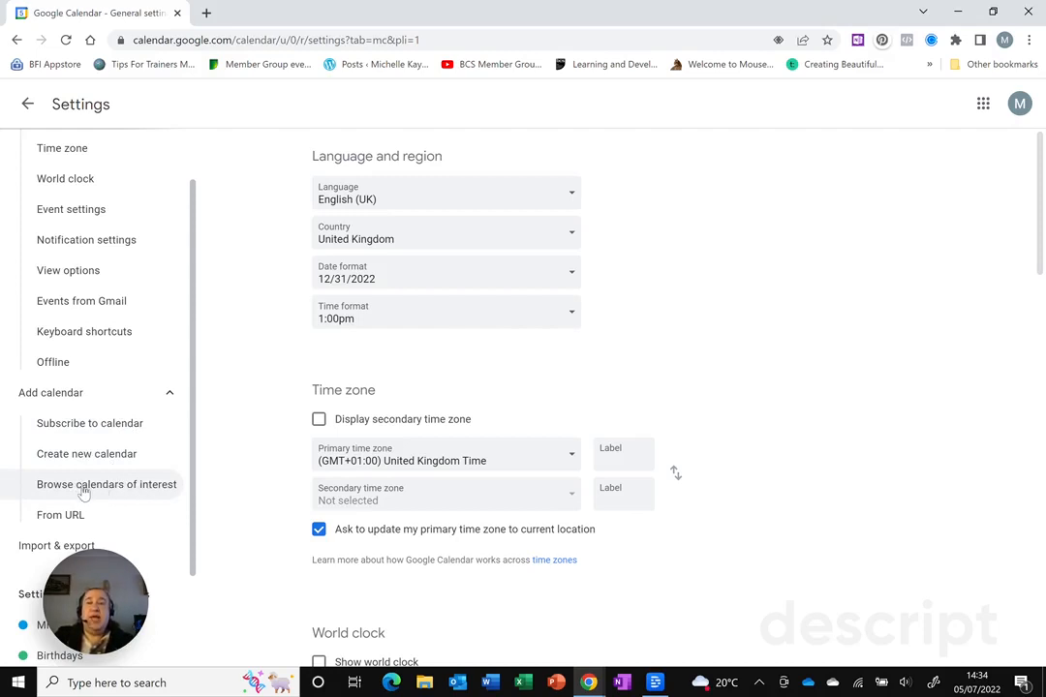
- Open Browse calendars of interest to list Birthdays, Regional holidays and religious holidays
left_click(106, 485)
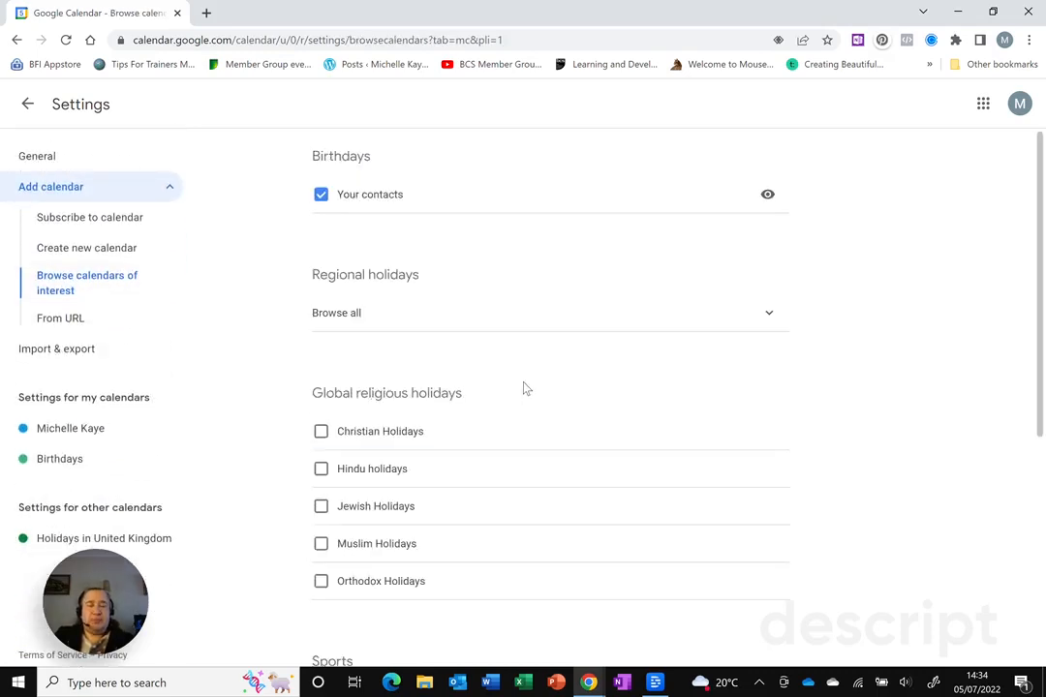
mouse_move(380, 431)
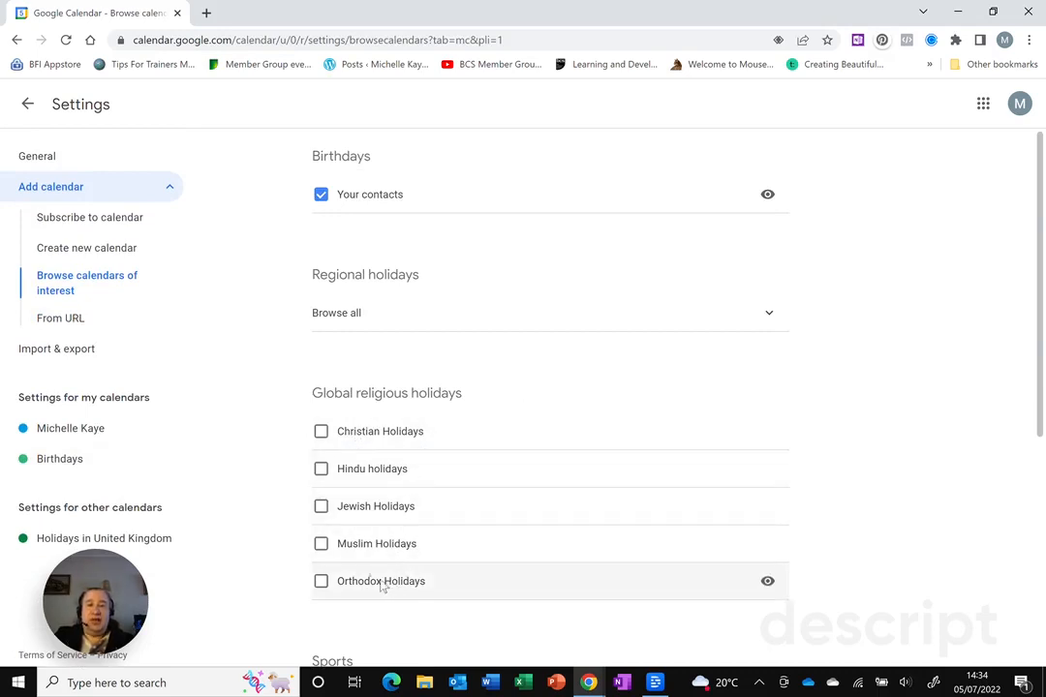
mouse_move(350, 289)
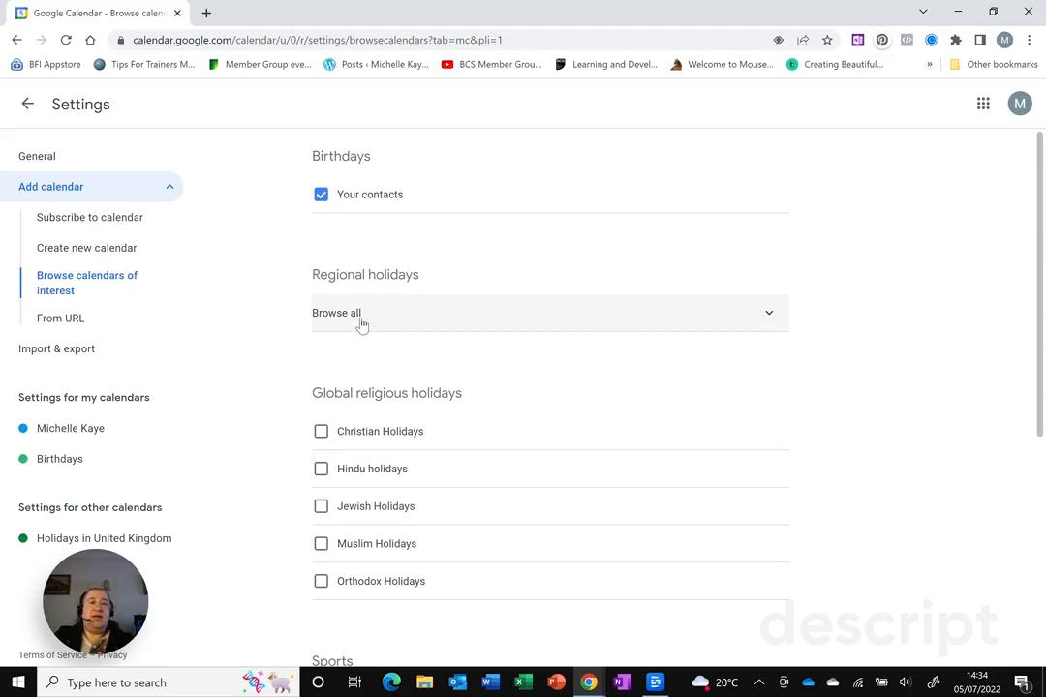
- Expand all regional holiday calendars and scroll down toward the United States and United Kingdom entries
left_click(336, 312)
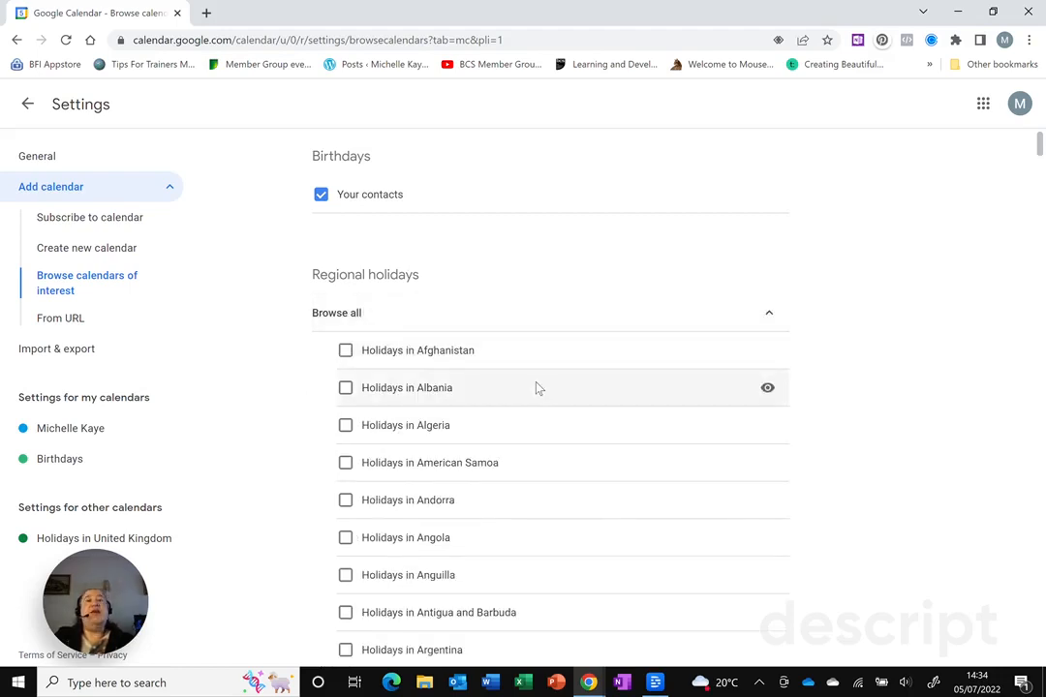
scroll("down", 3)
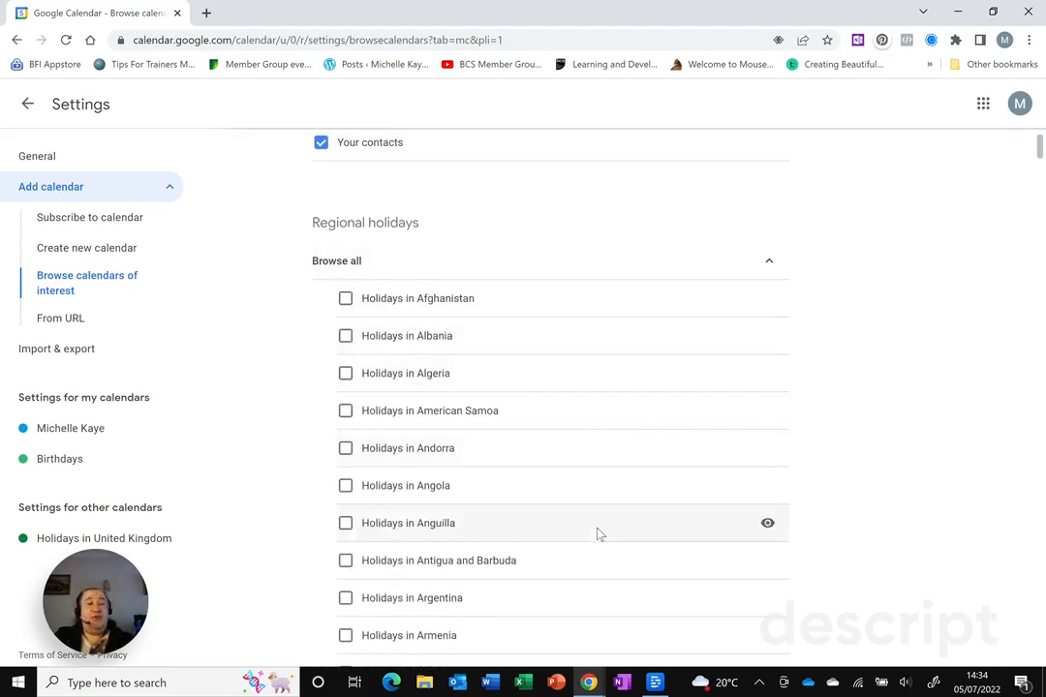
scroll("down", 3)
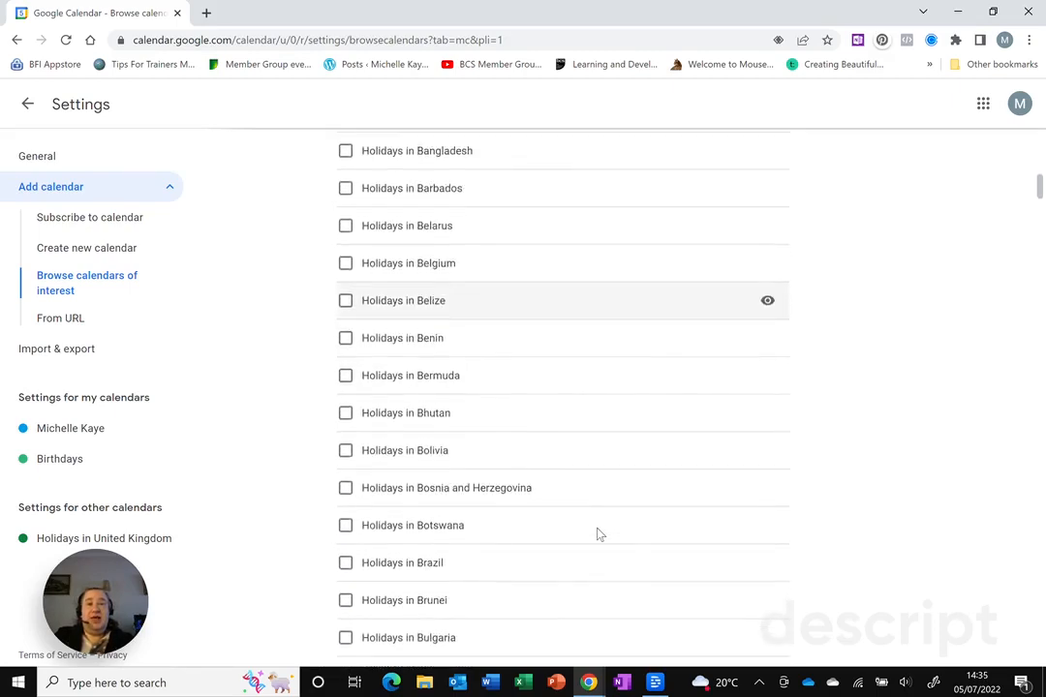
scroll("down", 3)
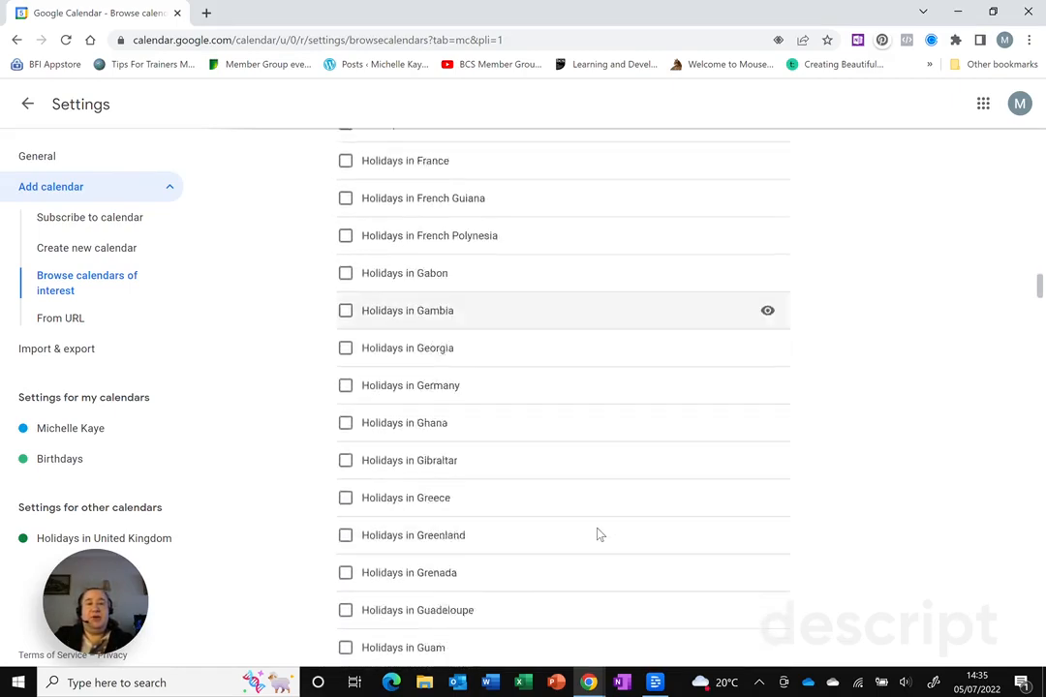
scroll("down", 3)
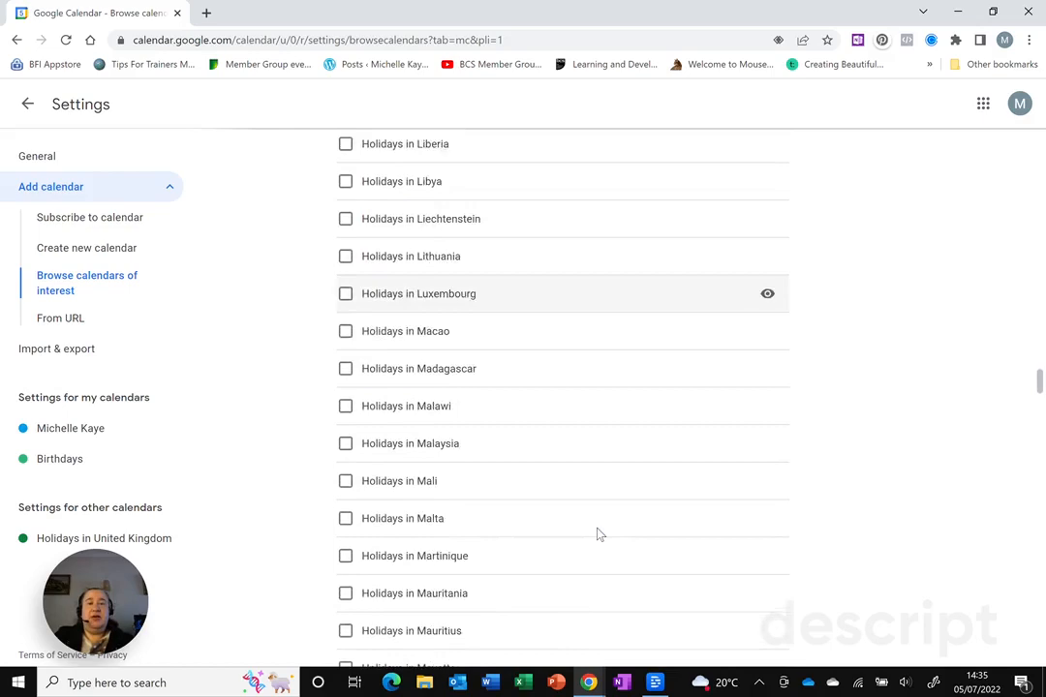
scroll("down", 3)
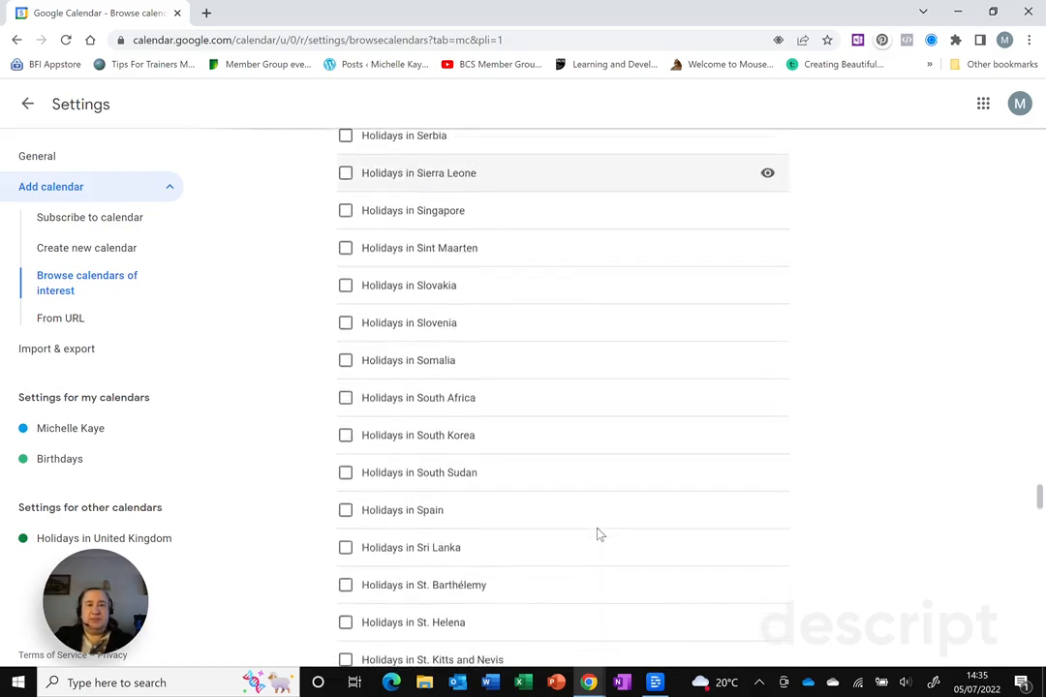
scroll("down", 3)
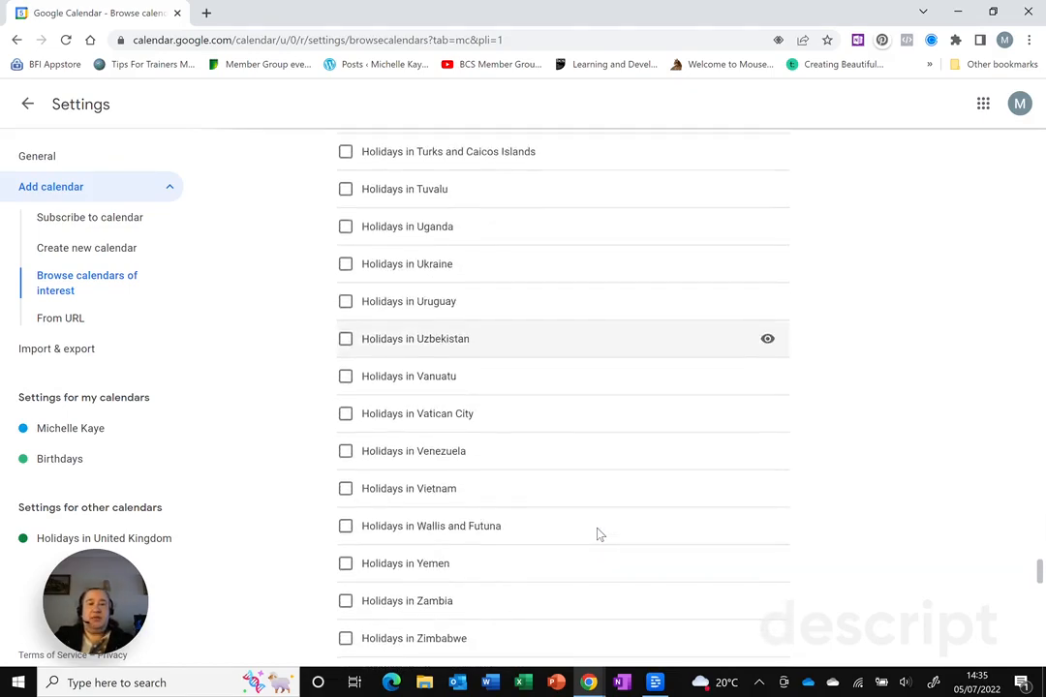
mouse_move(523, 263)
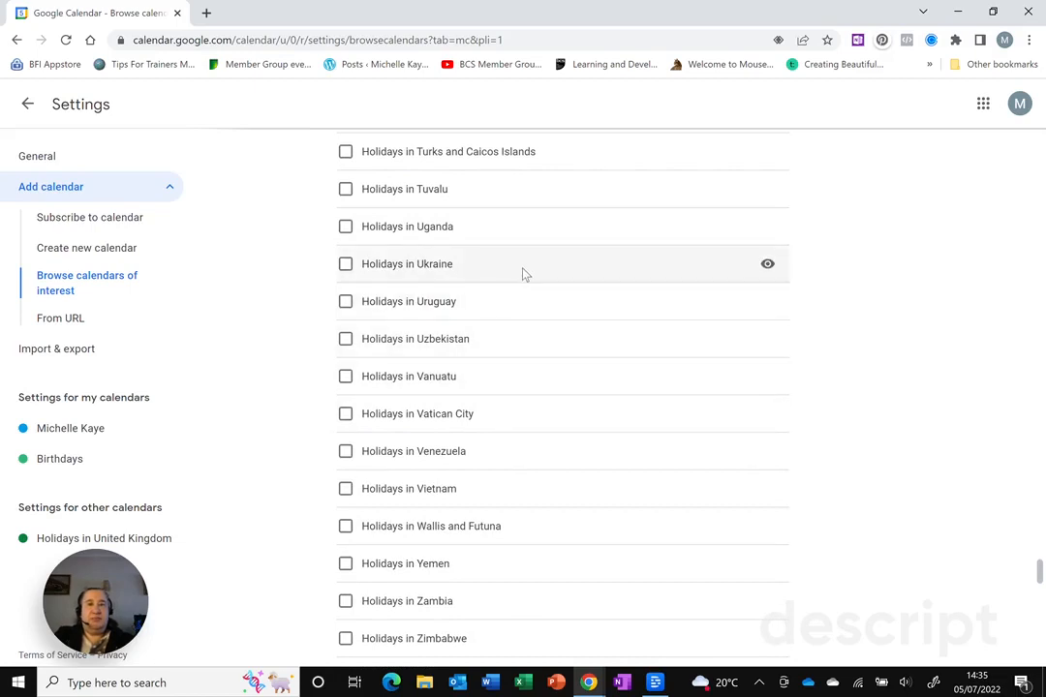
scroll("down", 3)
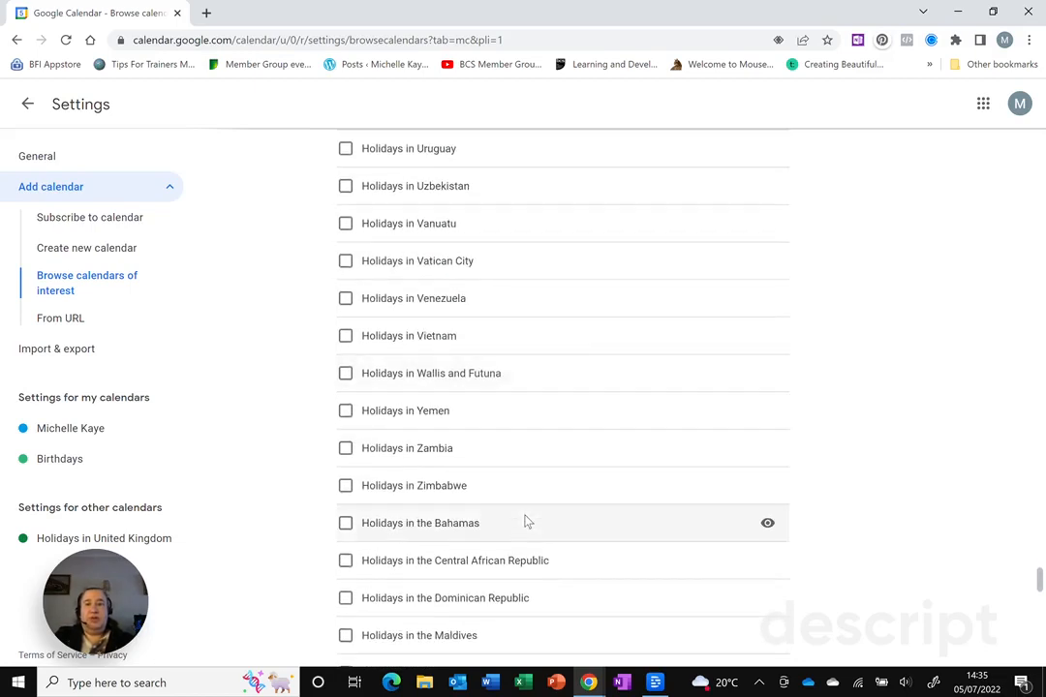
scroll("down", 3)
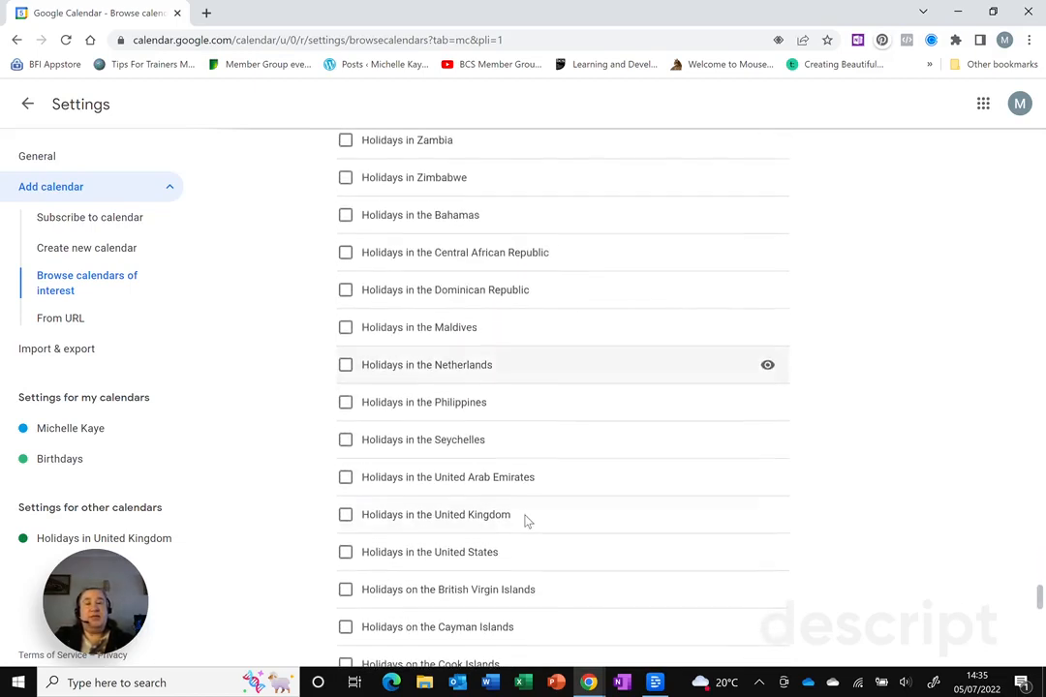
scroll("down", 3)
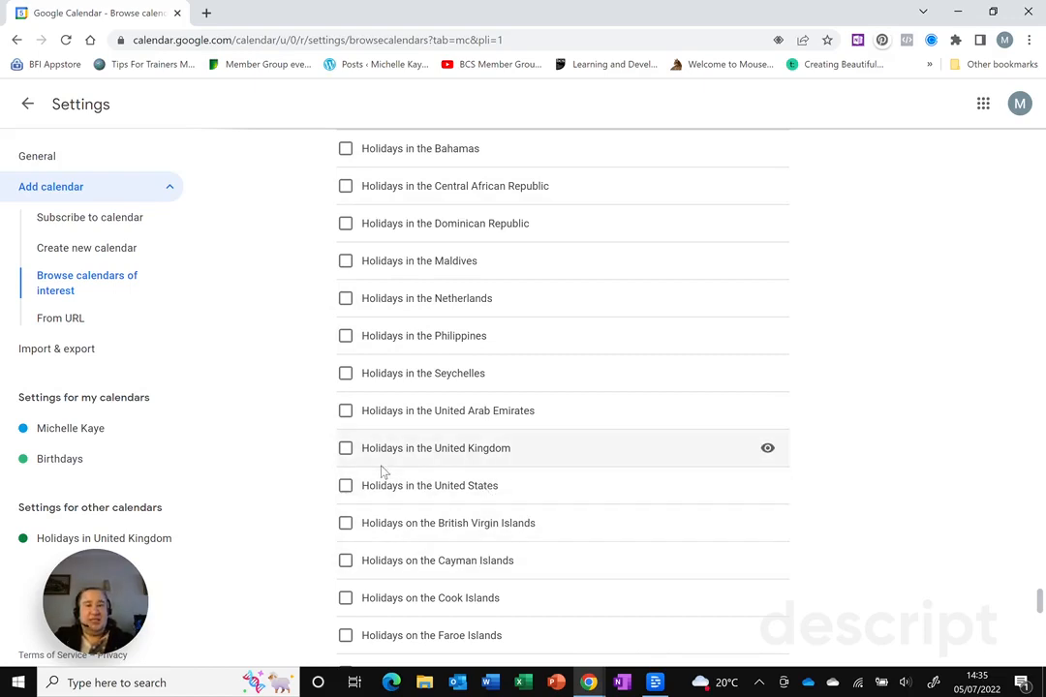
- Tick Holidays in the United States to subscribe to the US holiday calendar
left_click(346, 485)
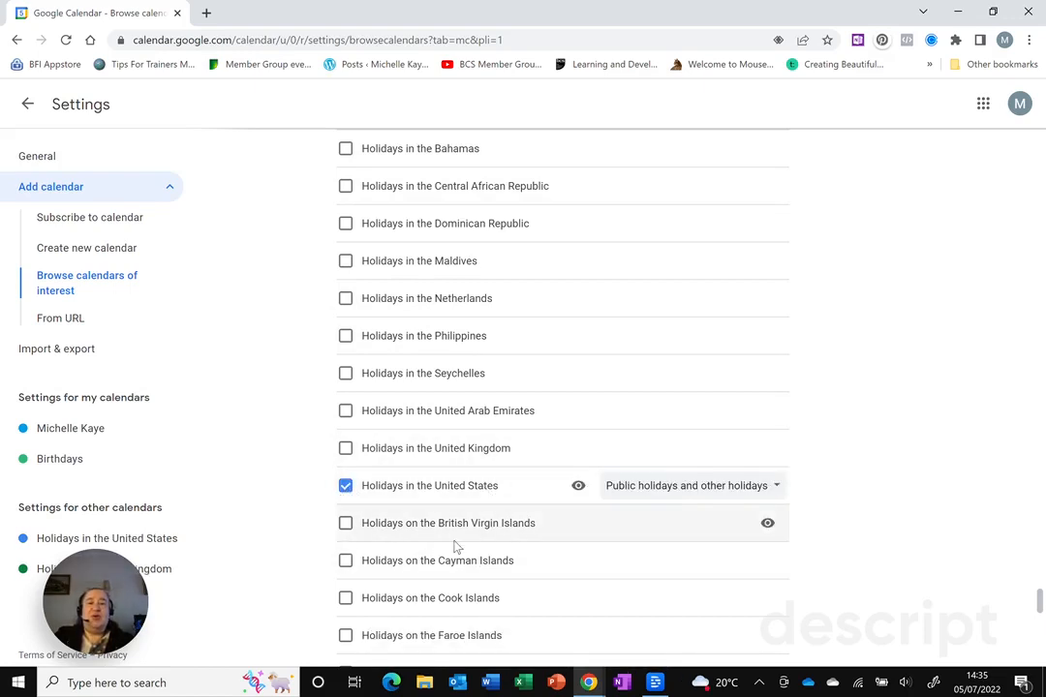
mouse_move(666, 533)
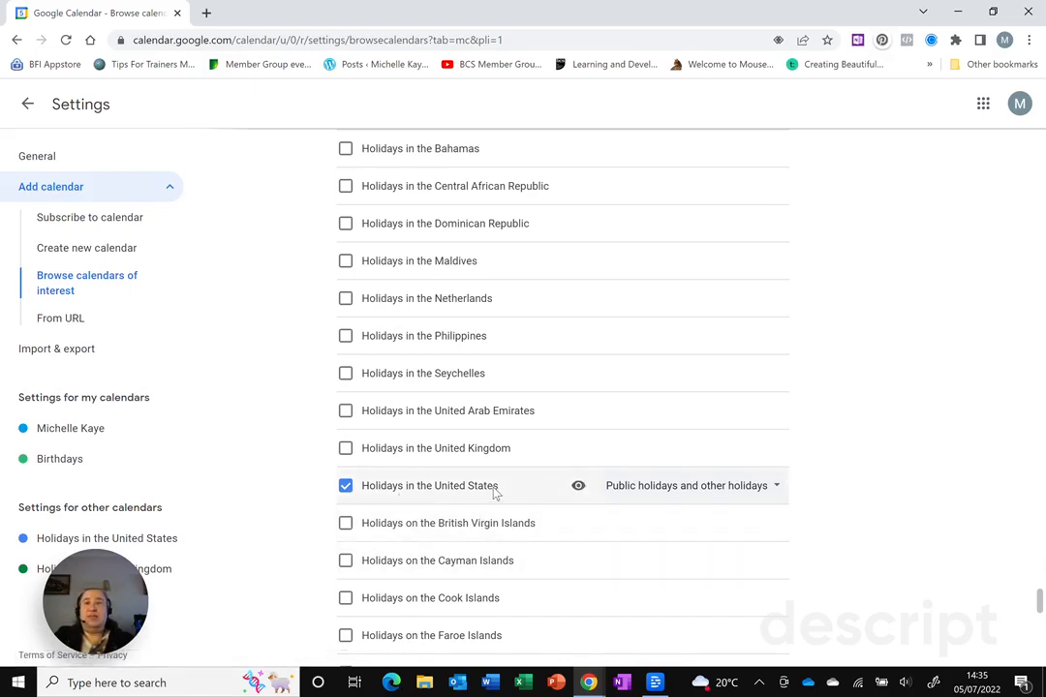
scroll("down", 3)
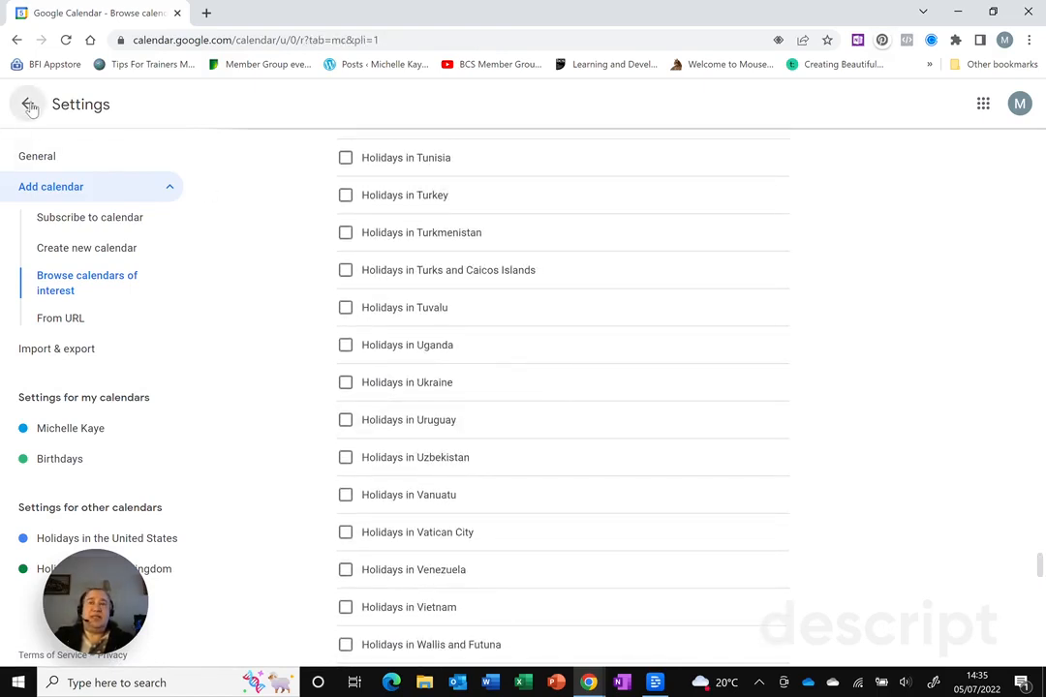
- Leave Settings for the week view showing Independence Day on Monday 4 July
left_click(28, 103)
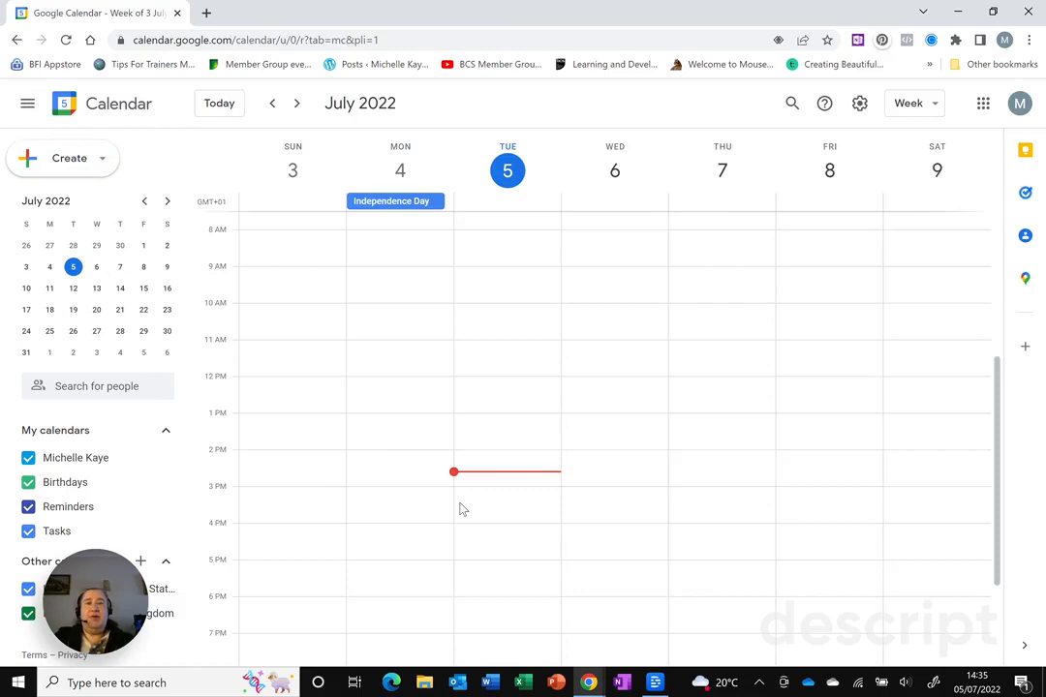
left_click(395, 527)
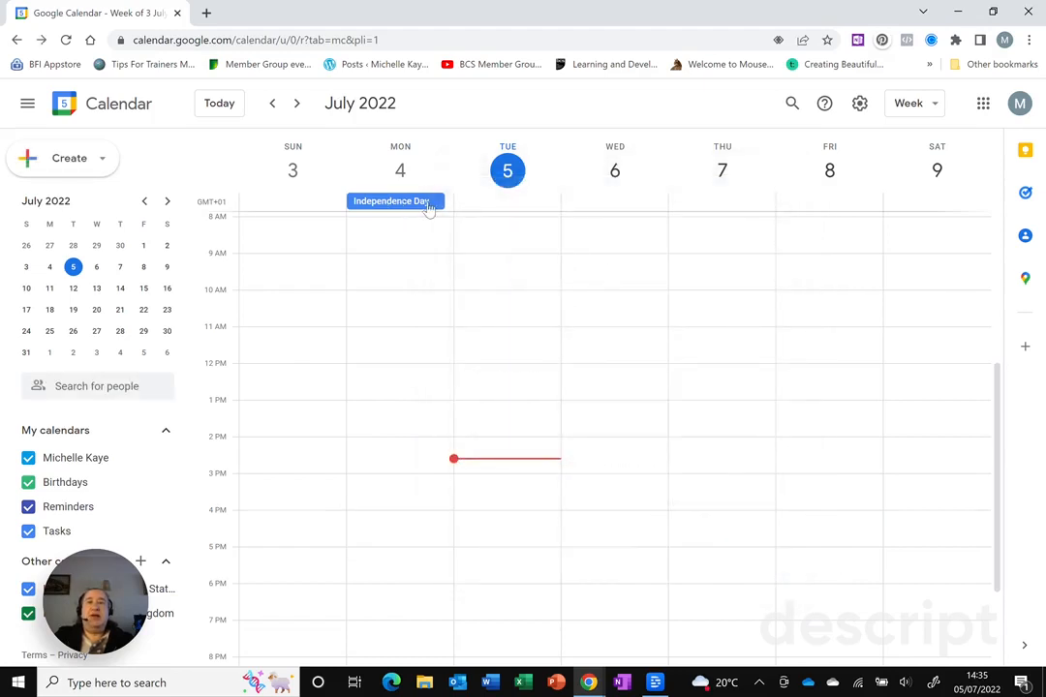
mouse_move(654, 204)
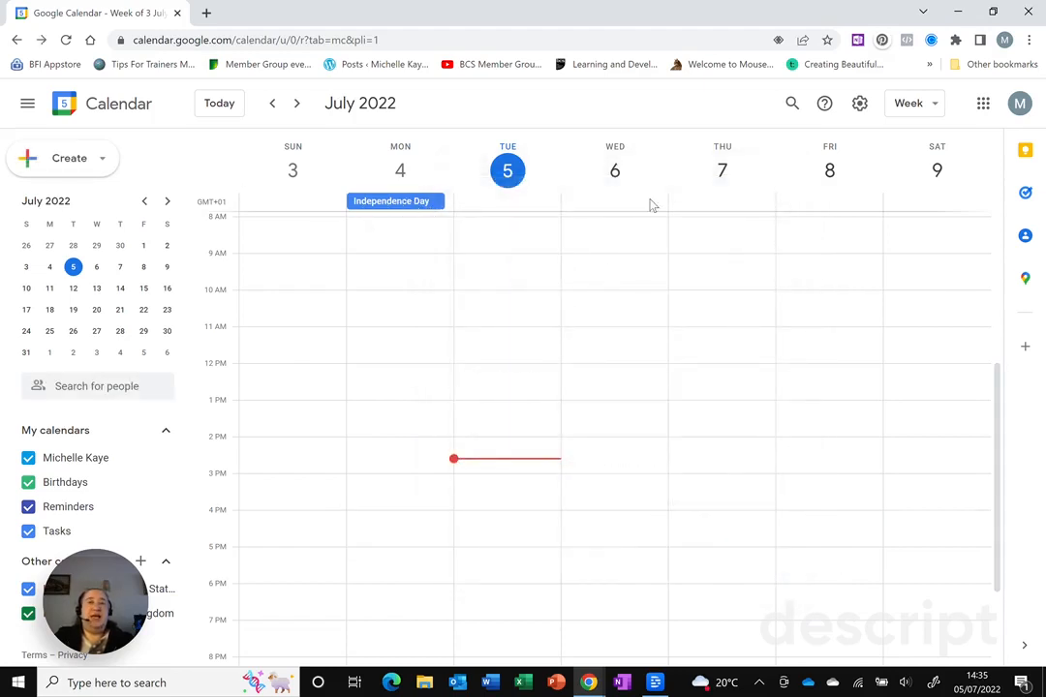
- Switch to Month view and advance to September 2022, showing Labor Day and Summer Bank Holiday
left_click(908, 104)
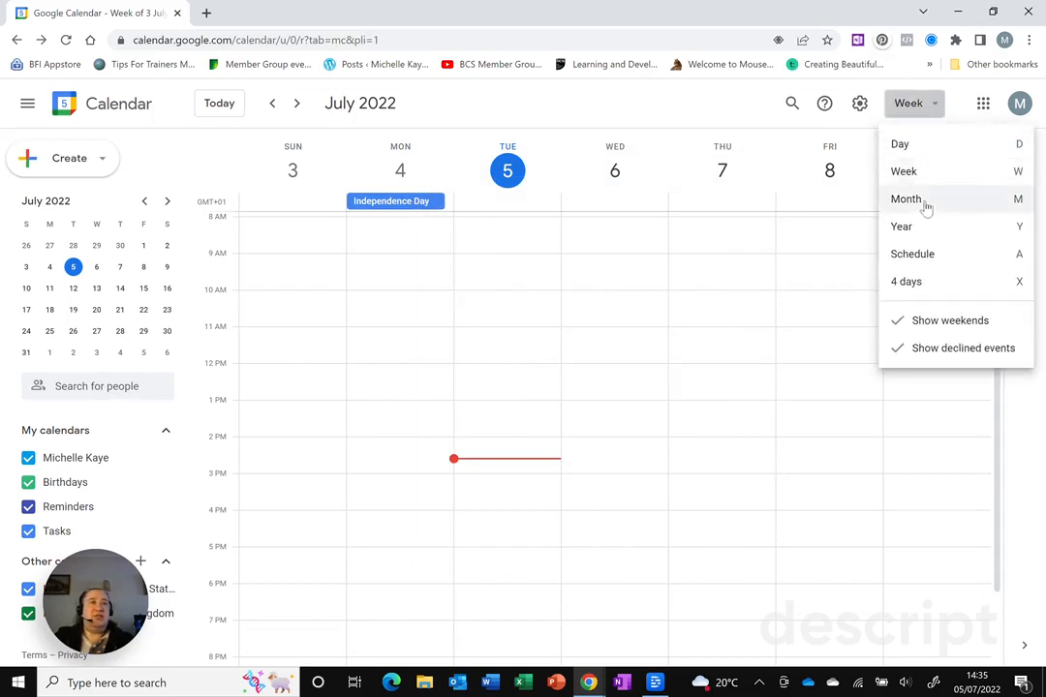
left_click(906, 198)
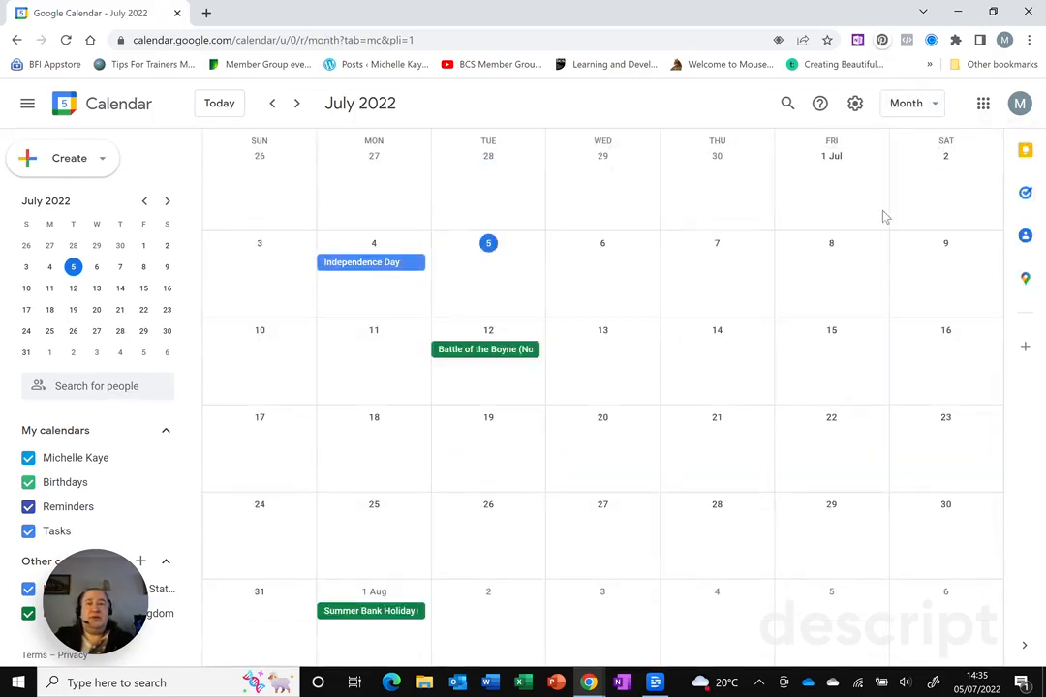
mouse_move(495, 361)
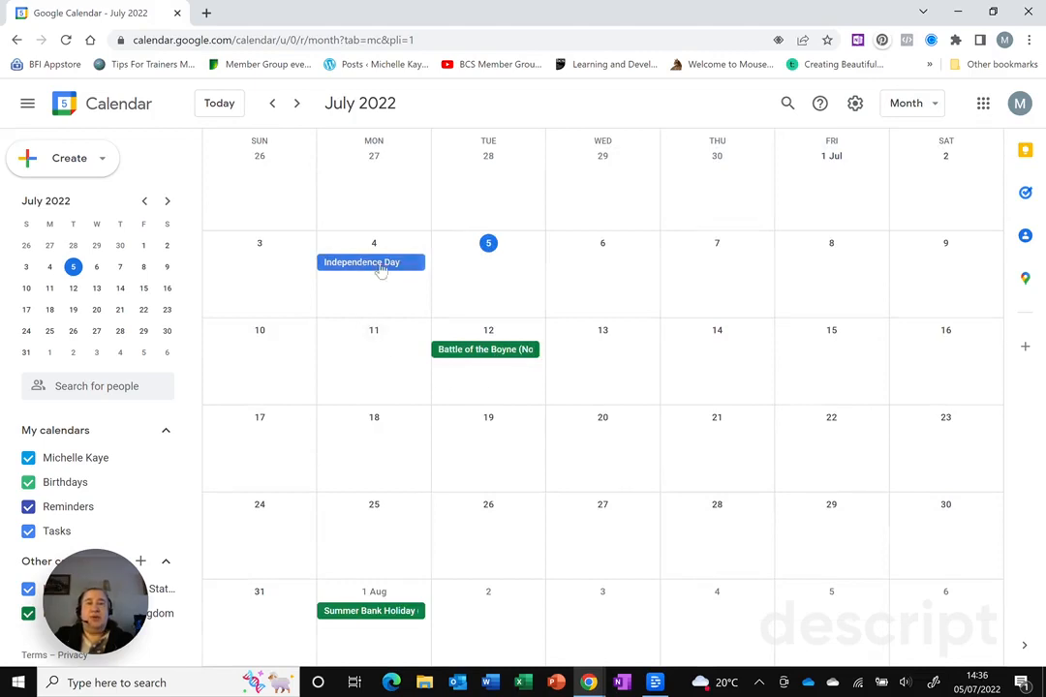
left_click(296, 103)
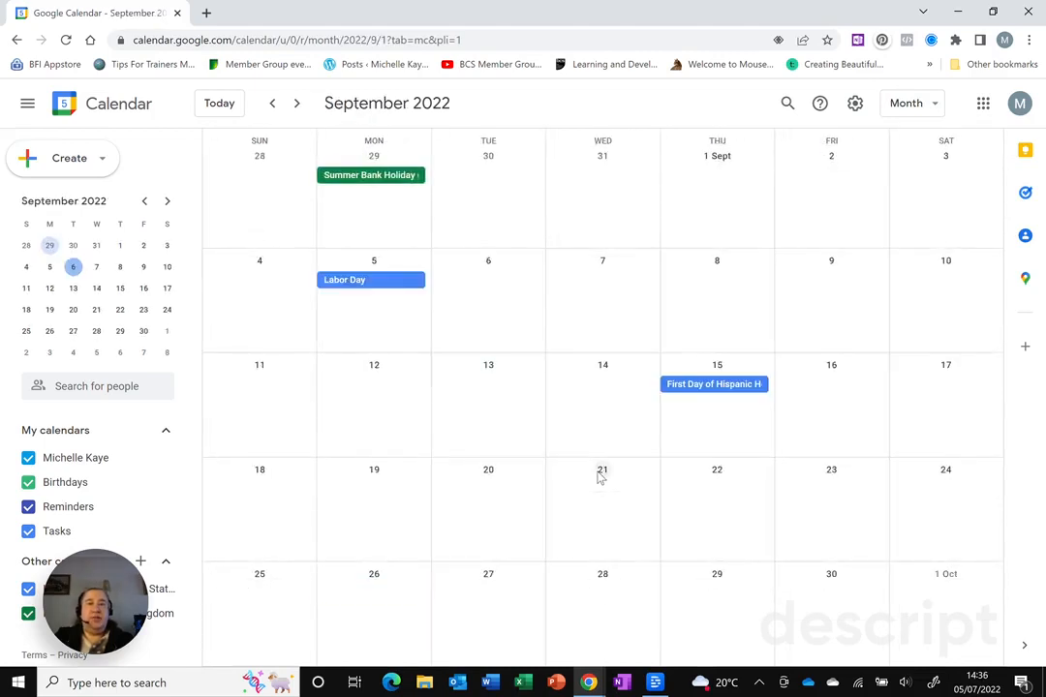